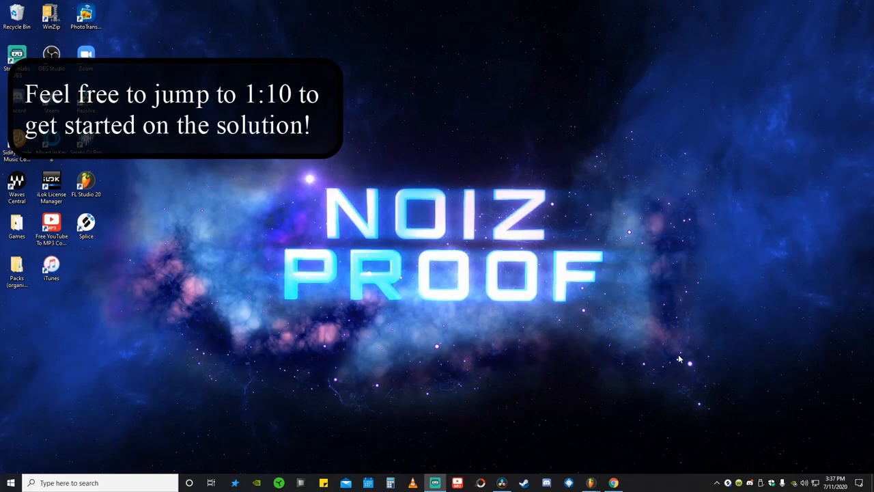
mouse_move(459, 333)
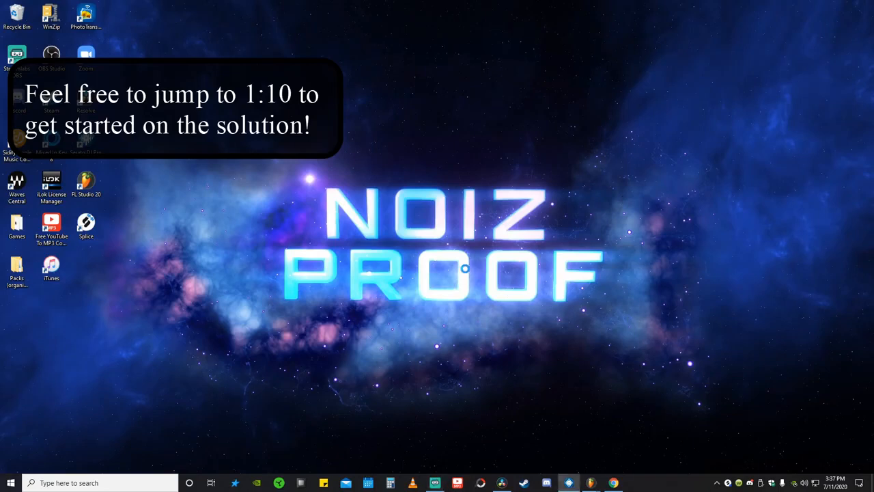
Launch Serato DJ Pro from its desktop shortcut
left_click(569, 483)
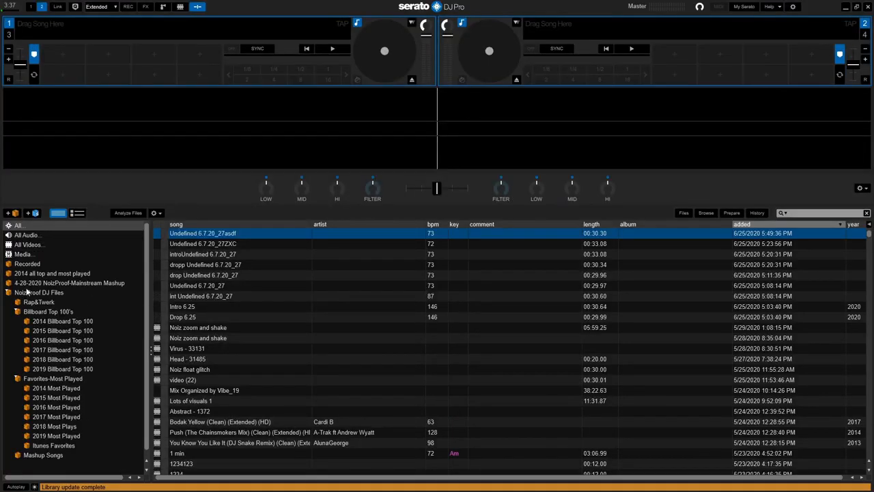
Browse the NoizProof DJ Files crate and its 2014, 2019 and 2017 Billboard Top 100 subcrates
left_click(38, 292)
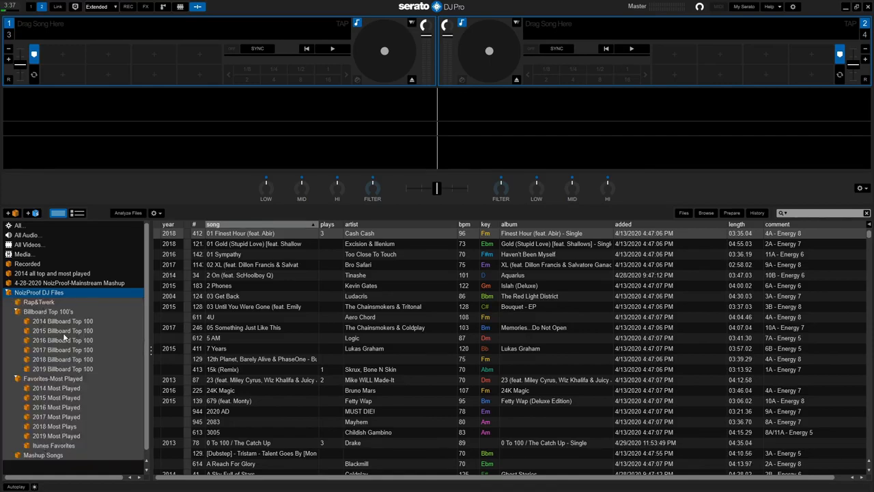
left_click(63, 321)
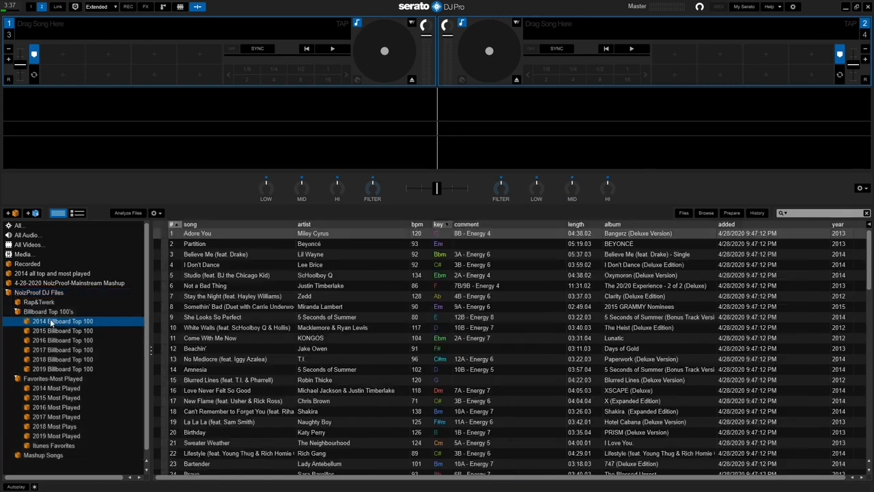
left_click(62, 369)
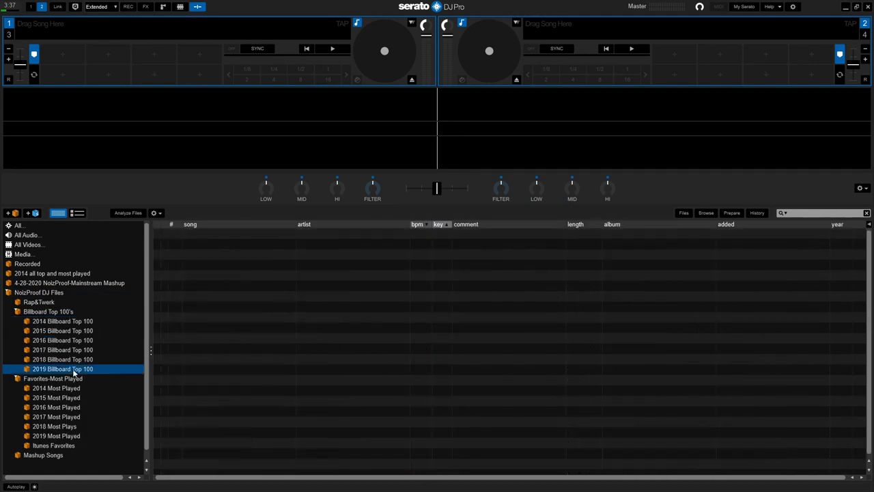
left_click(62, 350)
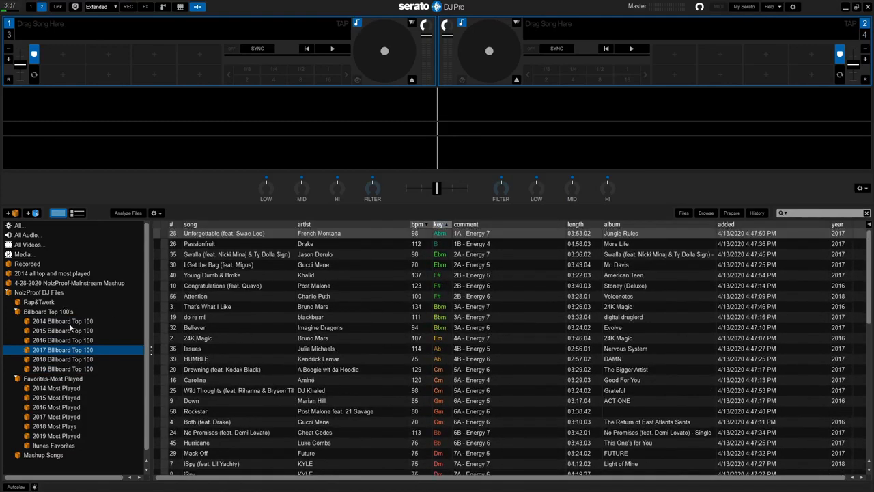
left_click(62, 321)
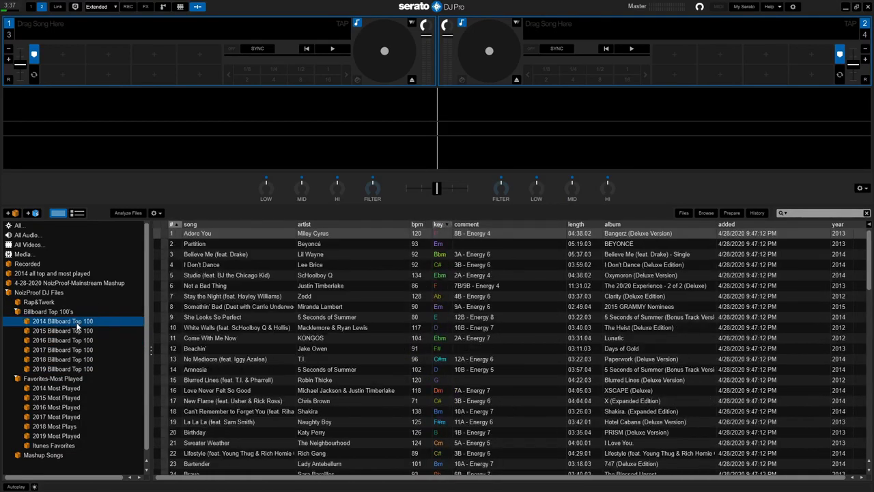
Return to the full library, collapse NoizProof DJ Files and minimize Serato DJ Pro
left_click(17, 224)
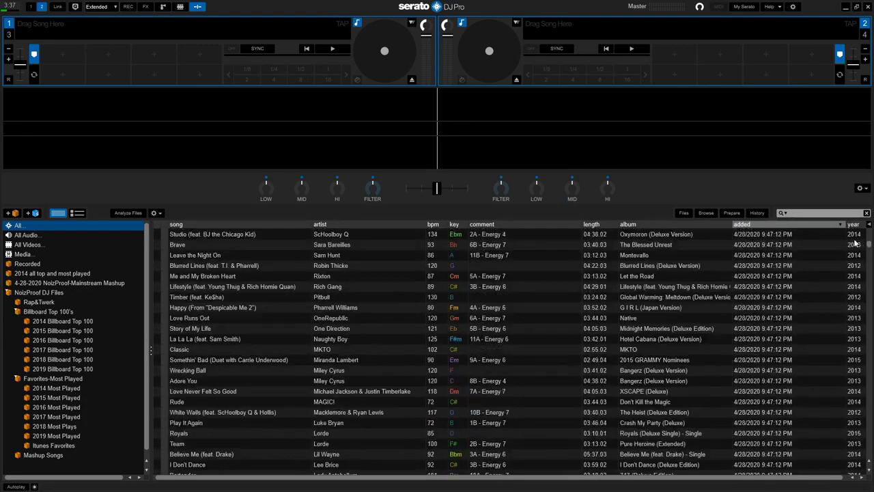
left_click(39, 302)
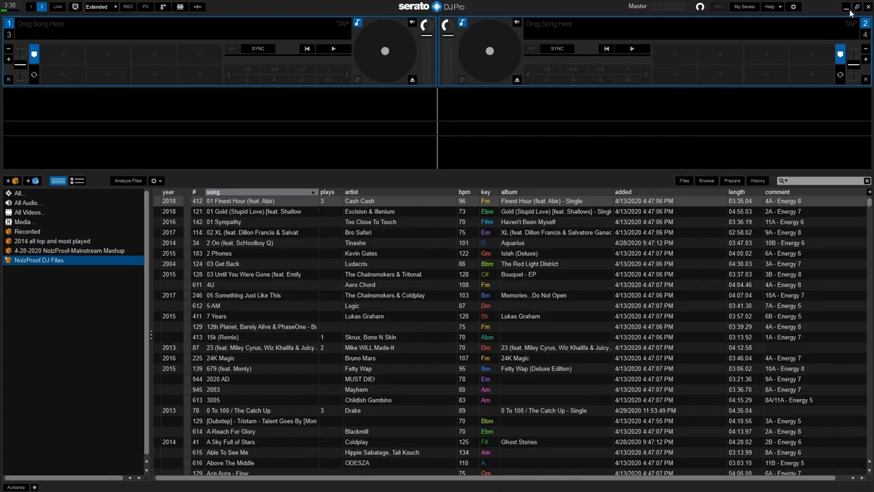
left_click(845, 6)
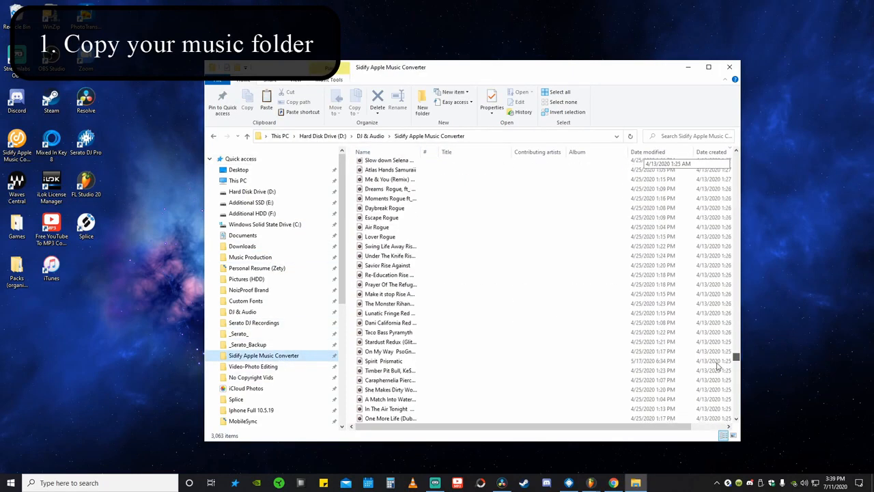
Go to Samsung USB (G:) and select the copied Sidify Apple Music Converter folder
left_click(371, 136)
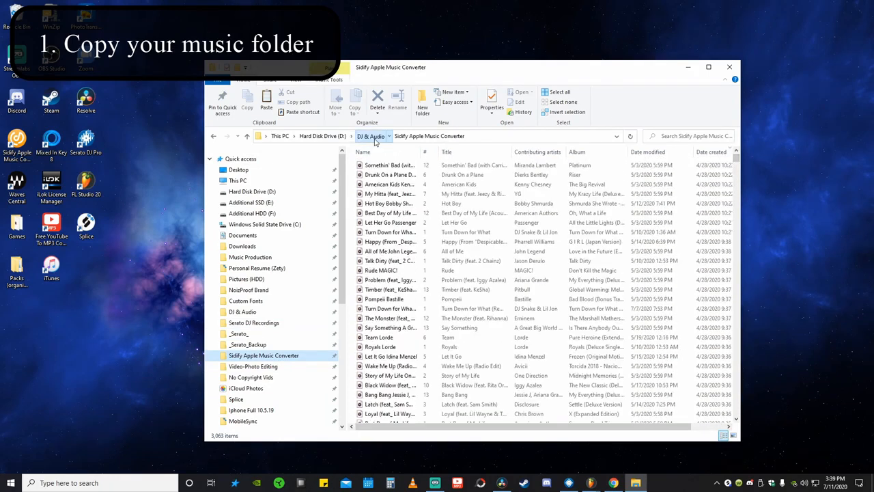
right_click(400, 183)
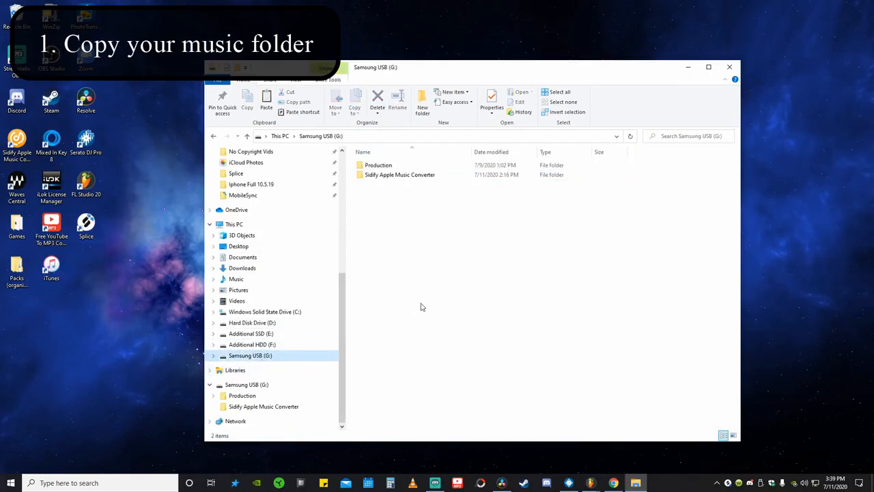
left_click(399, 174)
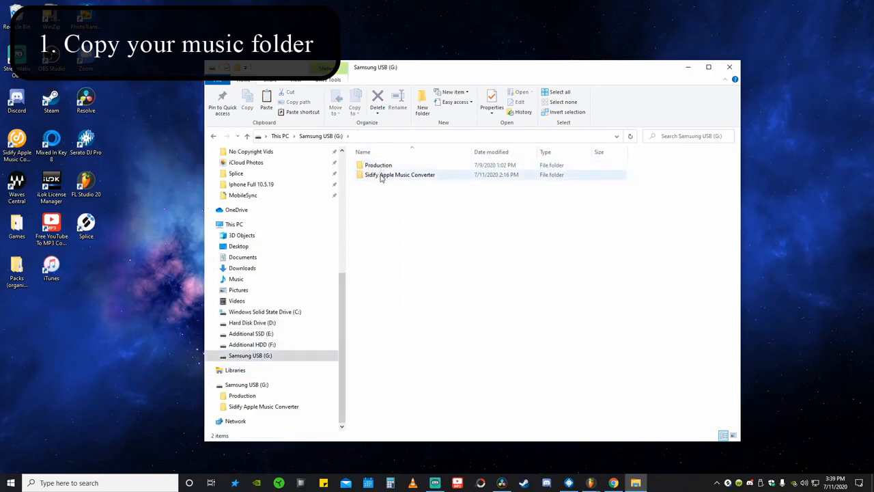
left_click(399, 175)
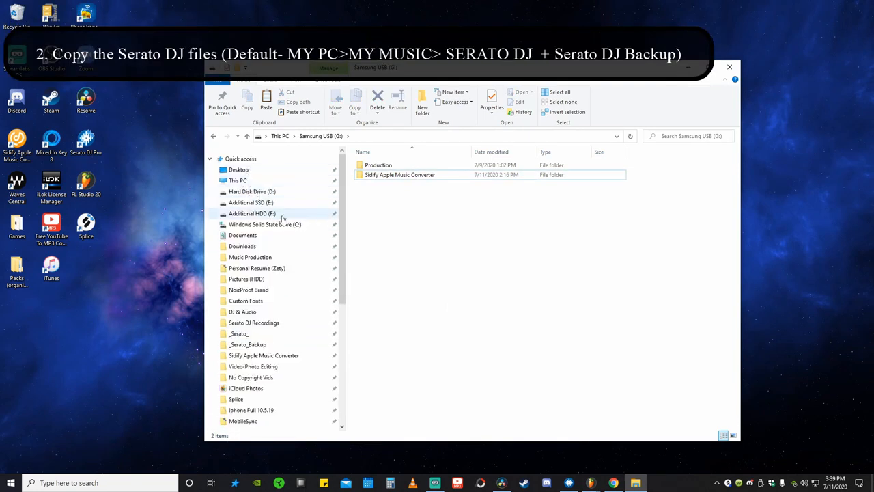
Locate the _Serato_ folder under Music, then the _Serato_ folder on Hard Disk Drive (D:)
left_click(235, 279)
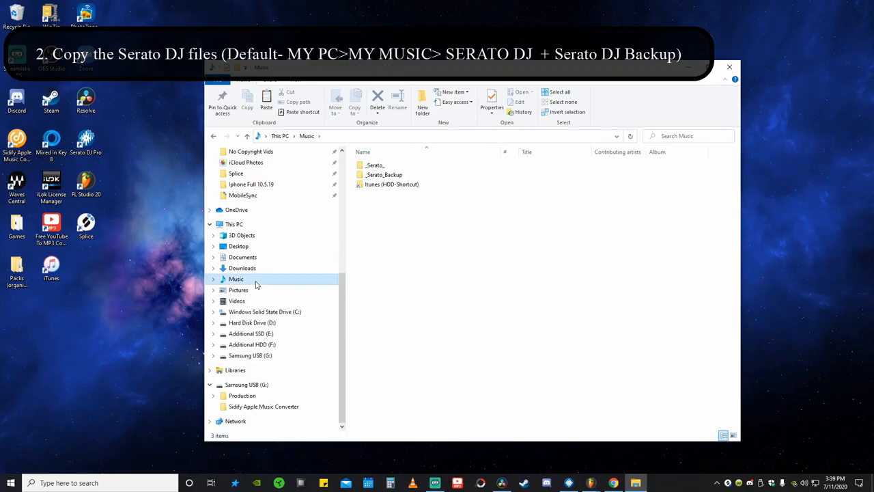
left_click(374, 165)
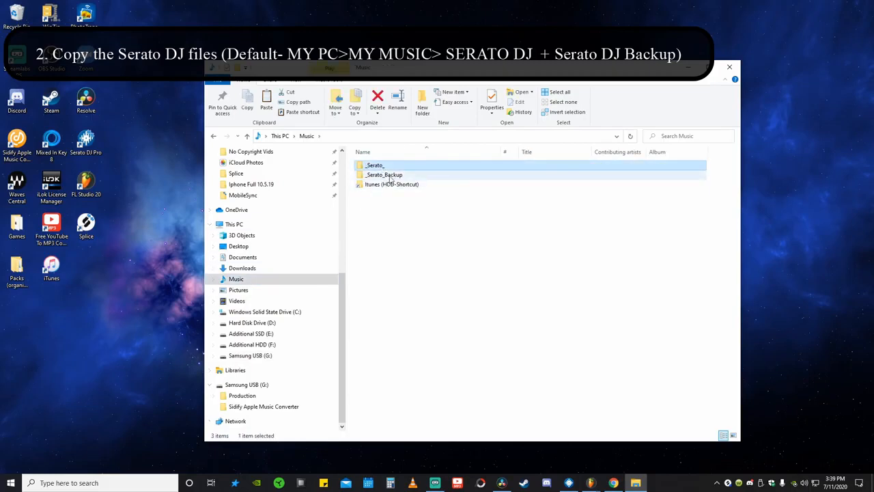
left_click(374, 165)
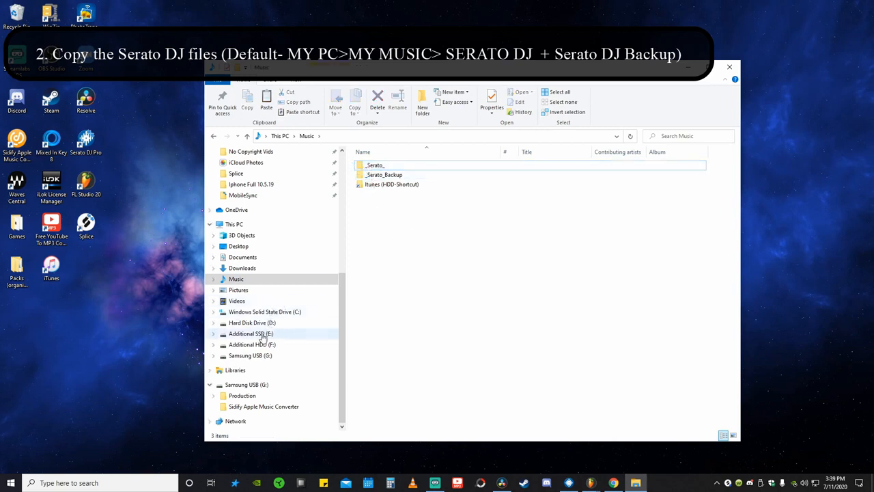
left_click(252, 322)
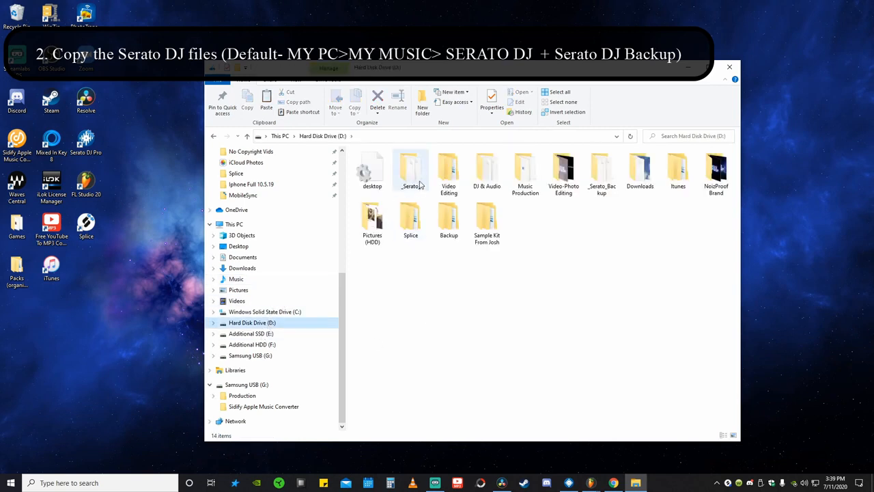
left_click(410, 170)
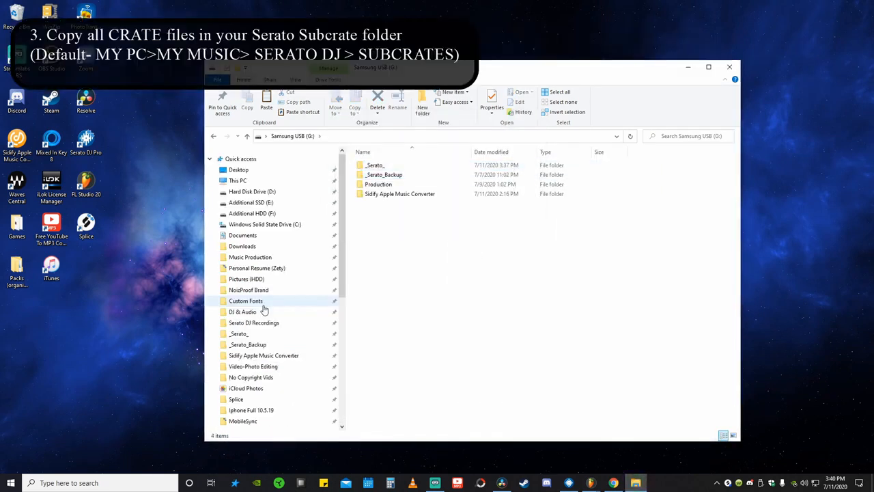
Navigate into Music > _Serato_ > Subcrates to view its crate files
left_click(253, 191)
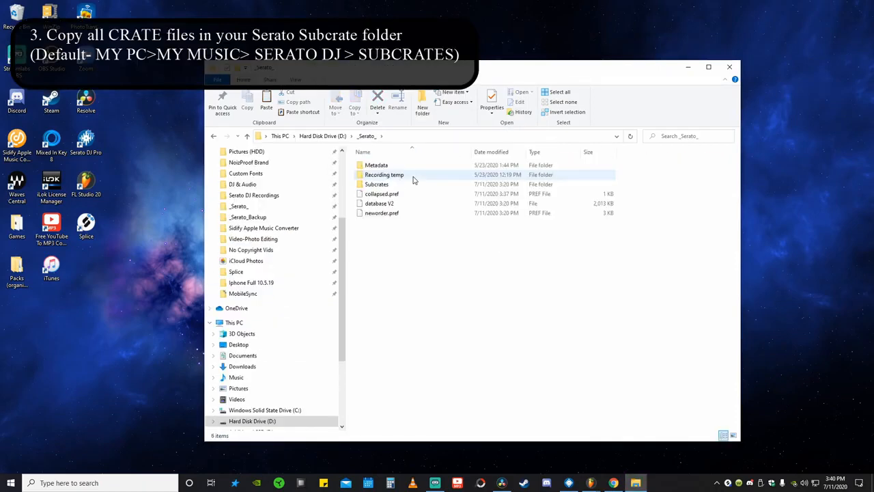
mouse_move(377, 185)
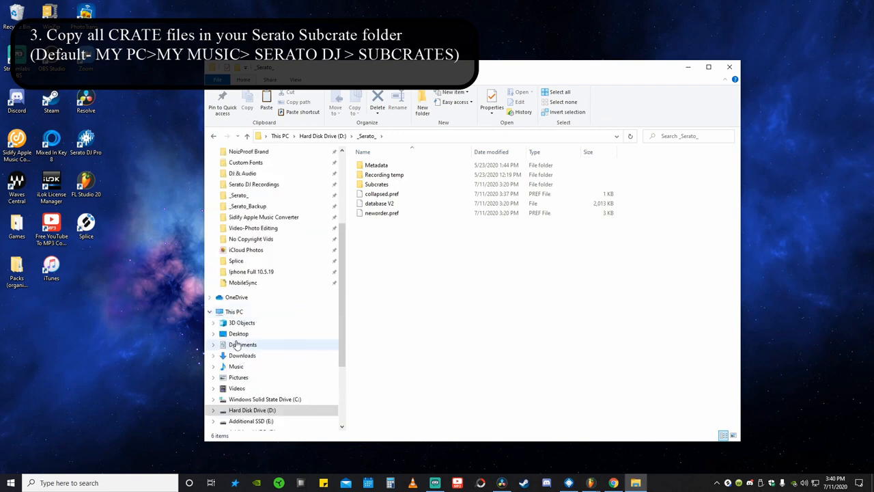
left_click(236, 367)
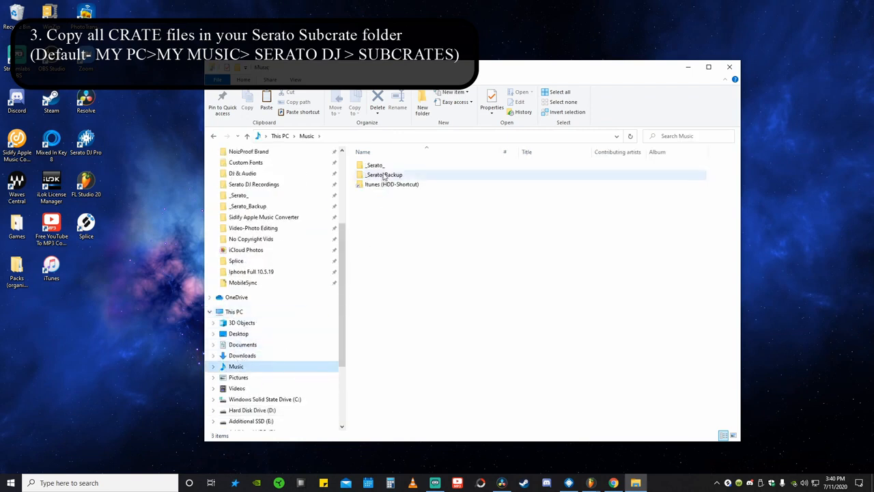
double_click(375, 174)
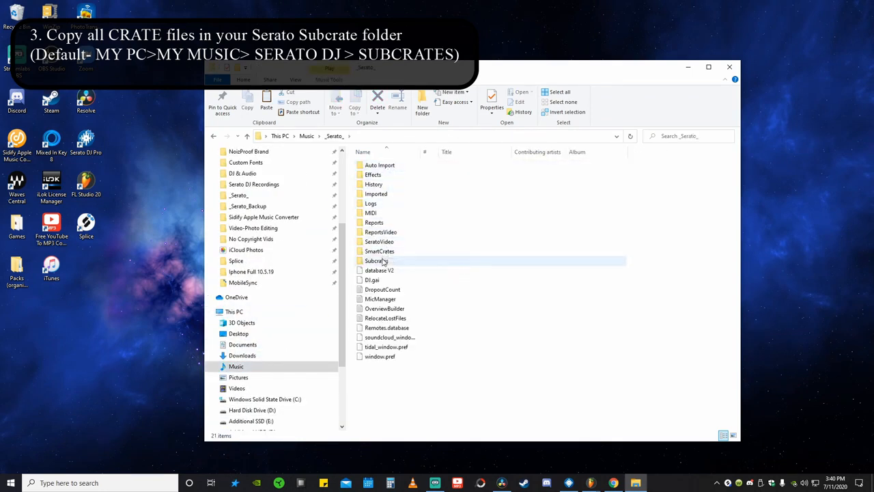
double_click(375, 261)
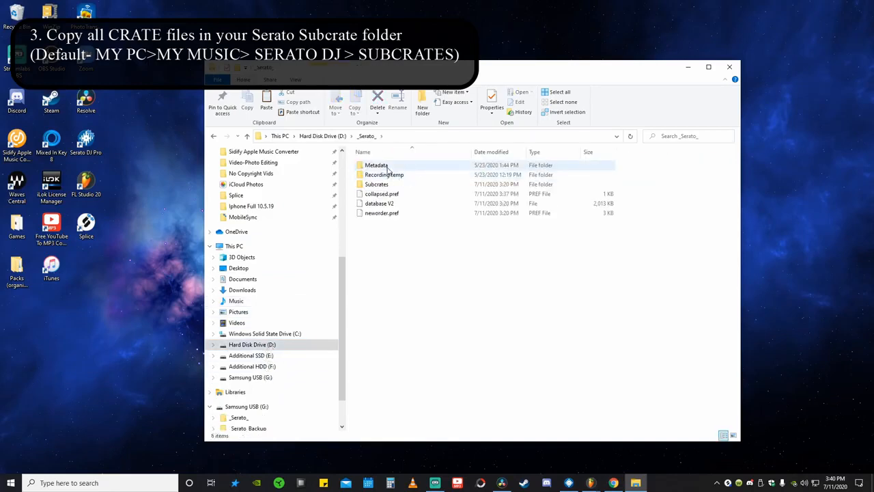
double_click(376, 184)
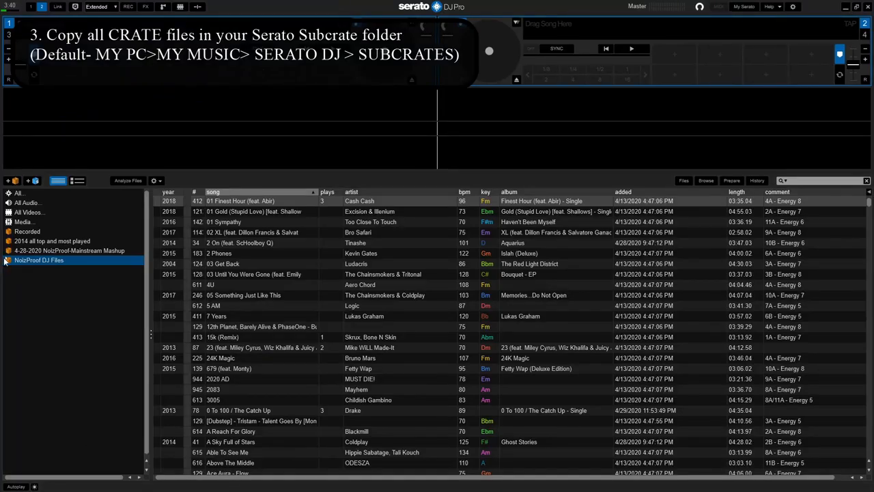
View the NoizProof DJ Files crate, then exit Serato DJ Pro, confirming the prompt
left_click(7, 260)
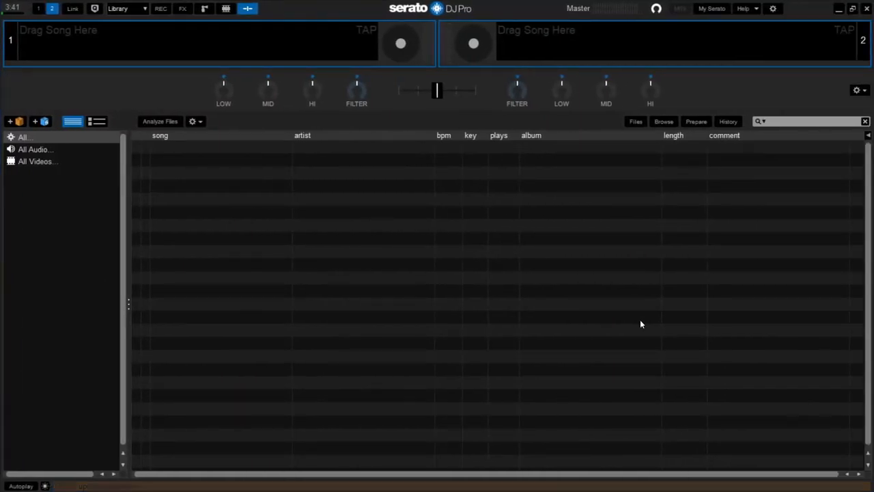
left_click(866, 8)
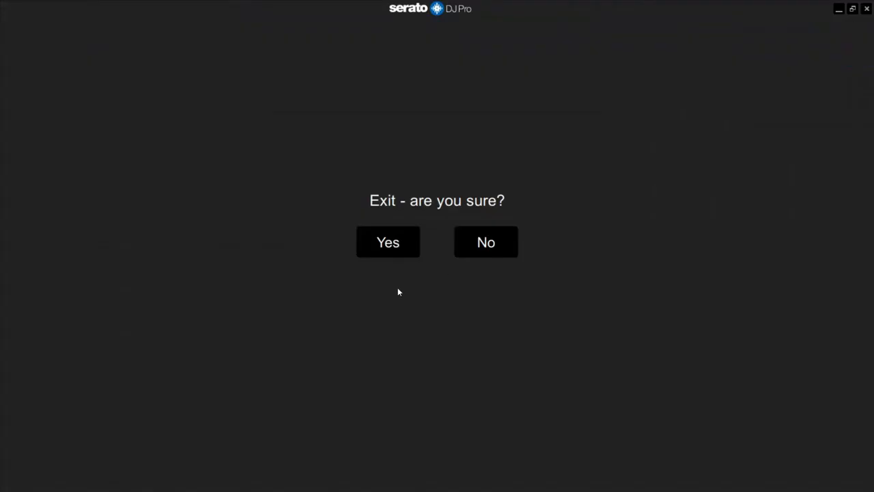
left_click(387, 242)
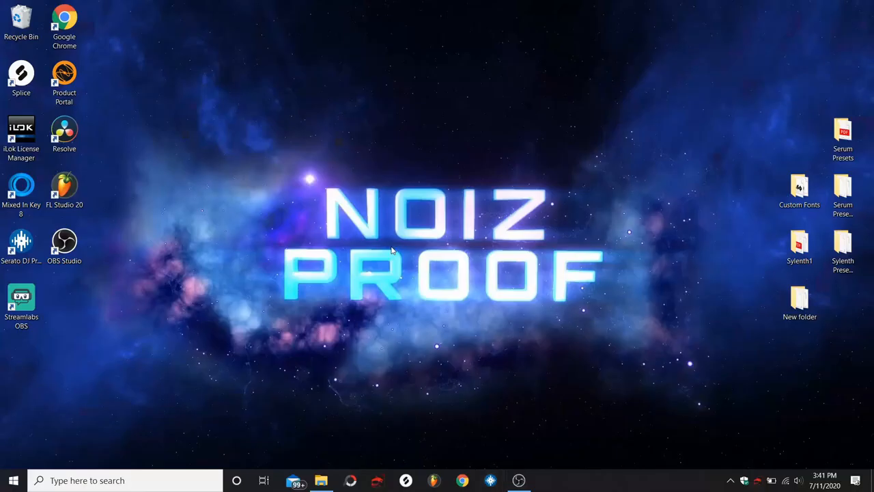
Look at the flash drive's Serato folders and the Music folder without acting yet
left_click(322, 480)
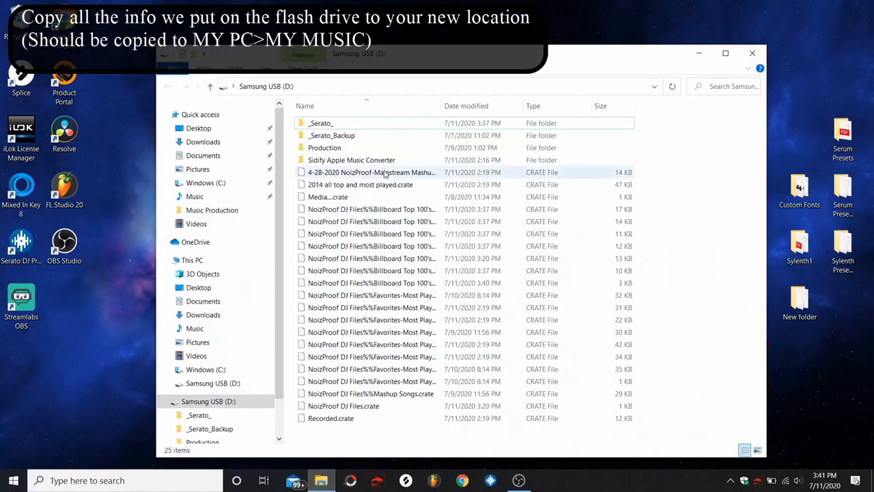
left_click(321, 123)
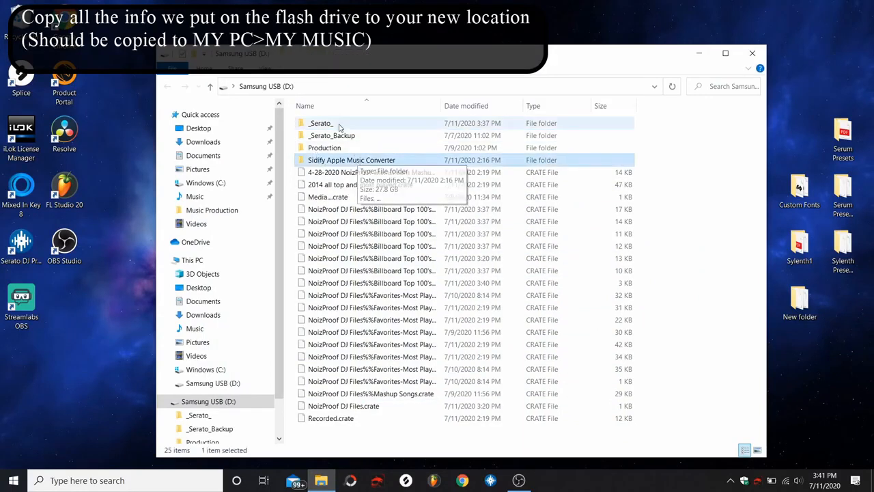
left_click(332, 135)
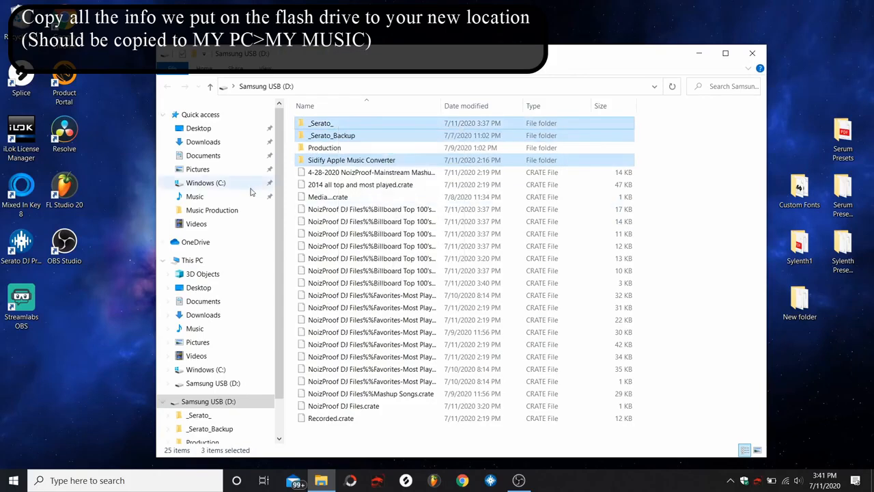
left_click(194, 196)
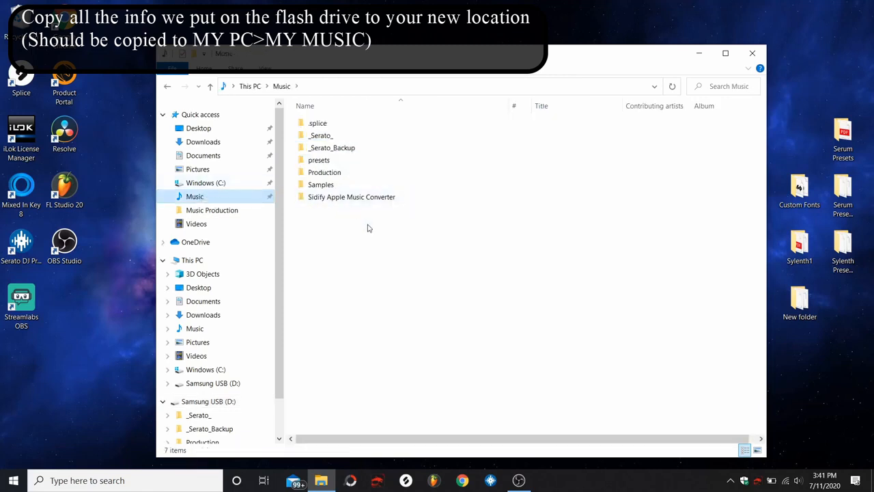
left_click(332, 148)
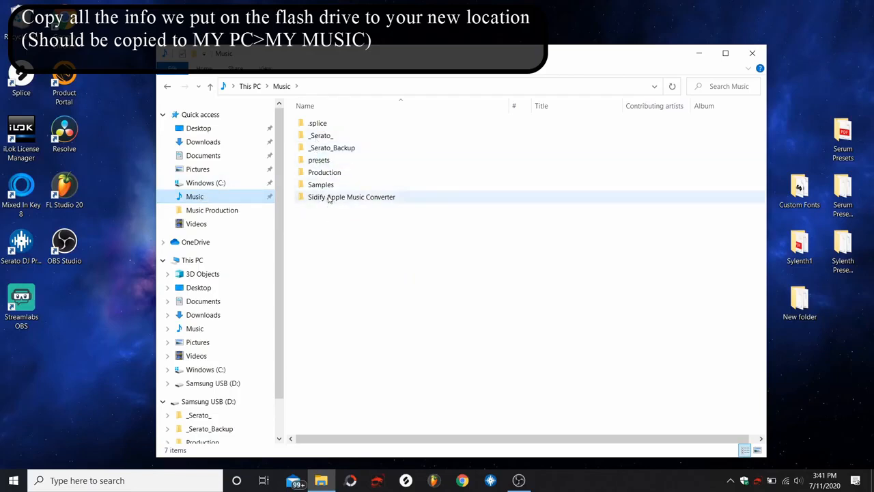
mouse_move(351, 197)
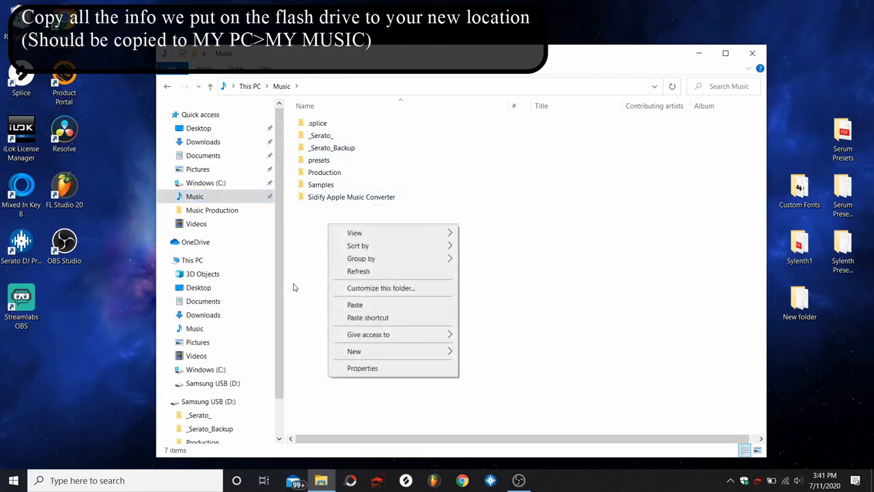
left_click(331, 148)
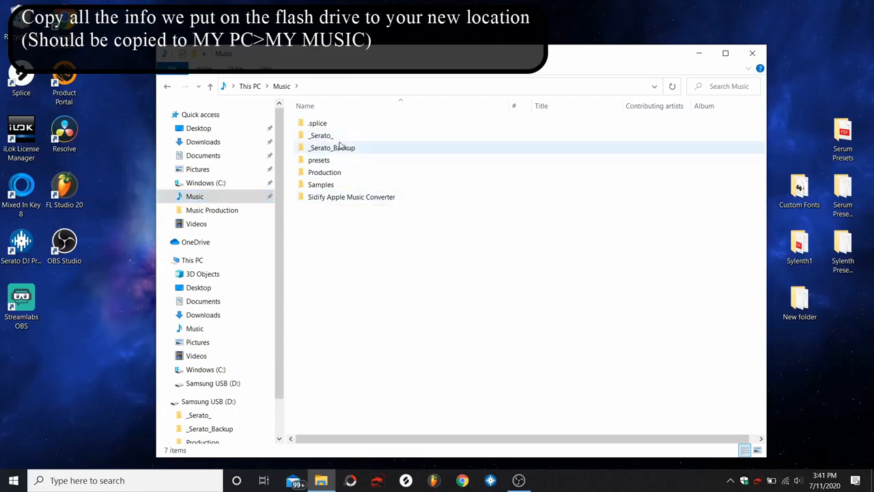
mouse_move(332, 147)
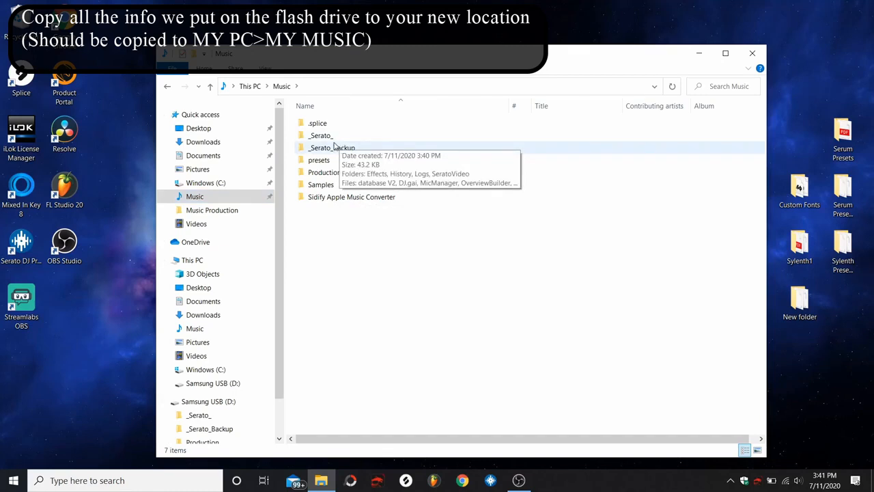
mouse_move(331, 148)
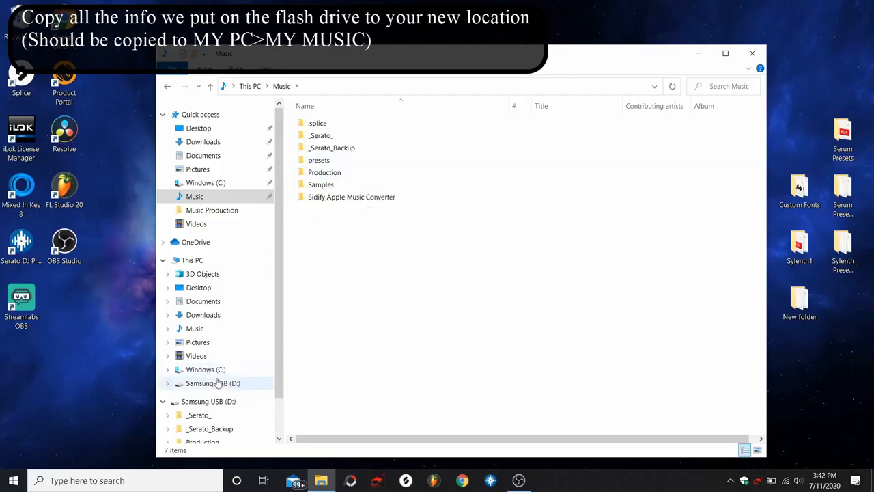
Copy _Serato_ and _Serato_Backup from the Samsung USB into Music, replacing existing files
left_click(212, 383)
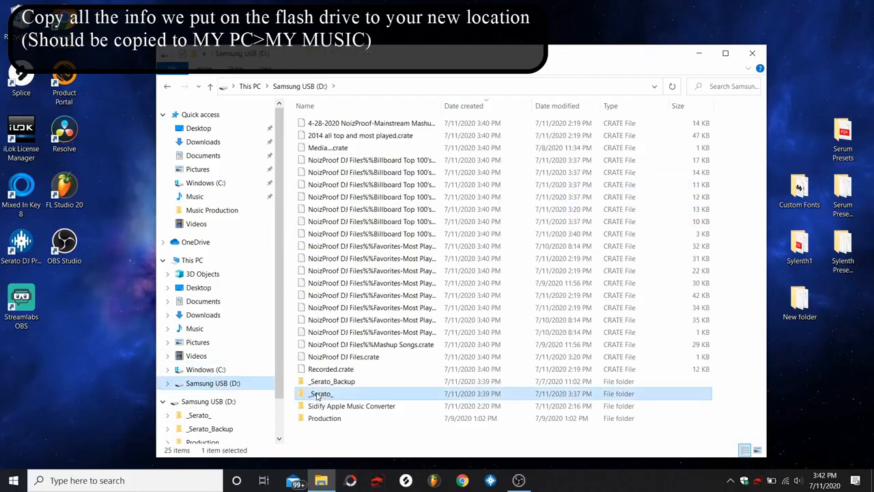
left_click(332, 381)
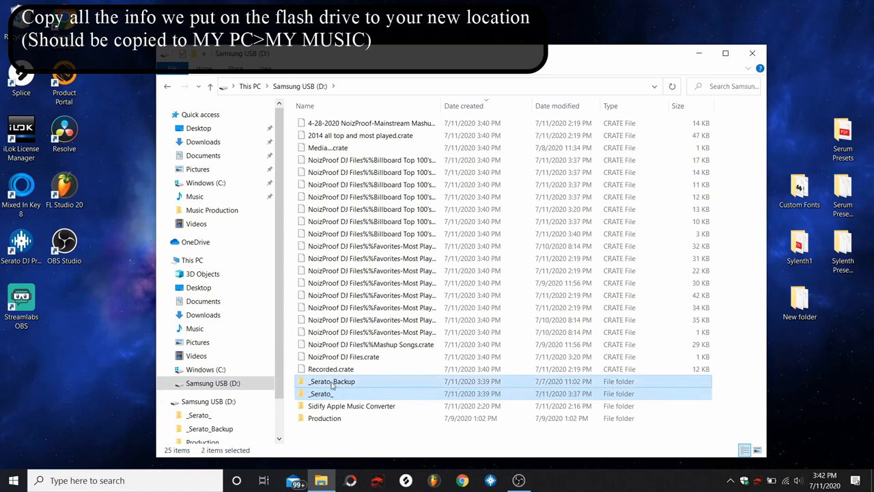
right_click(333, 381)
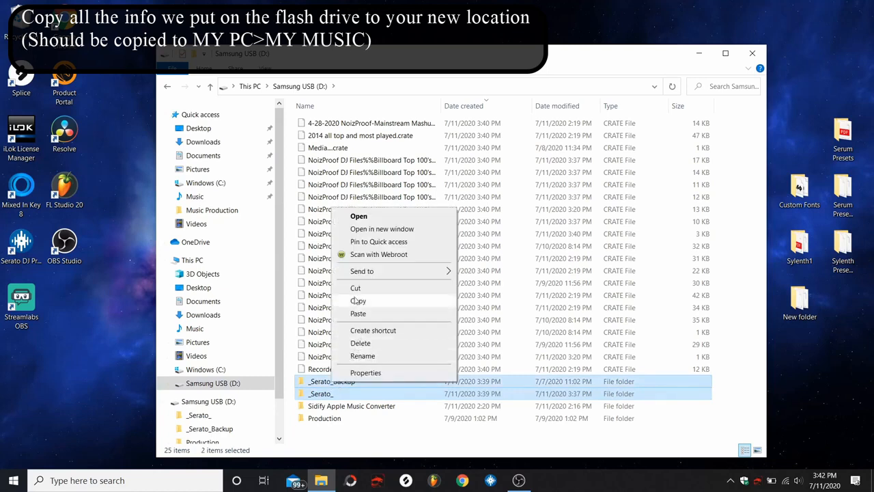
left_click(358, 300)
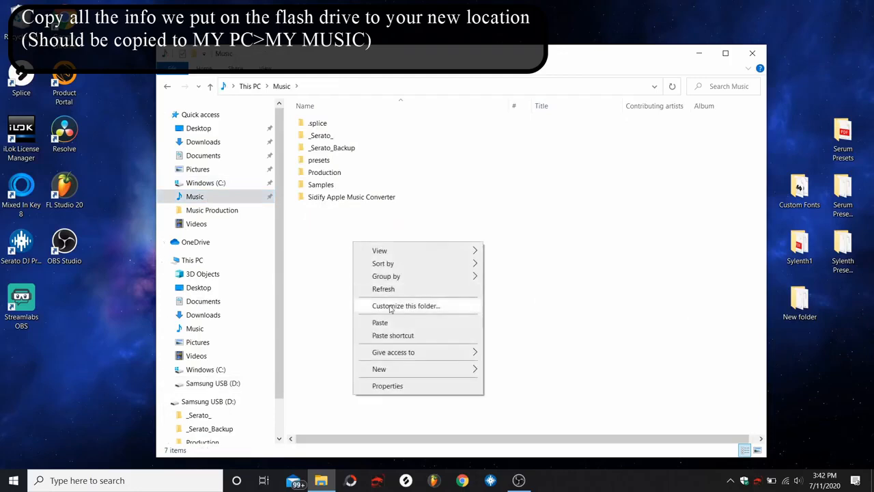
left_click(380, 322)
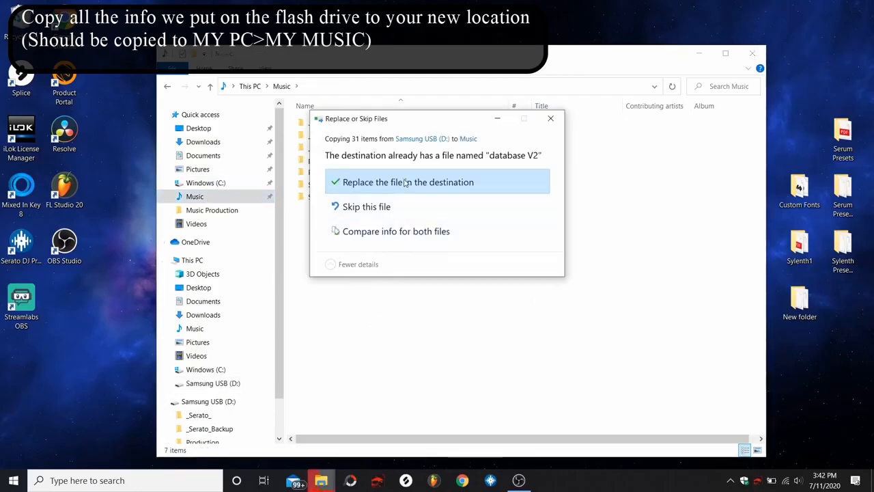
left_click(407, 181)
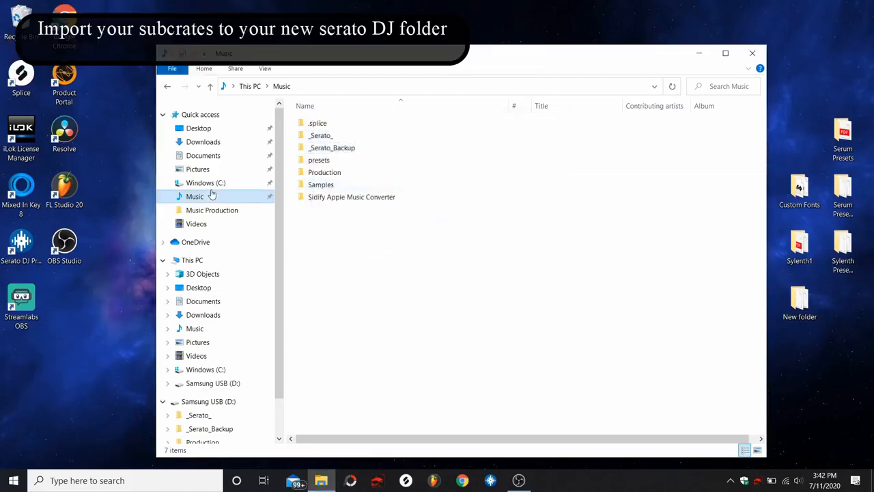
mouse_move(332, 148)
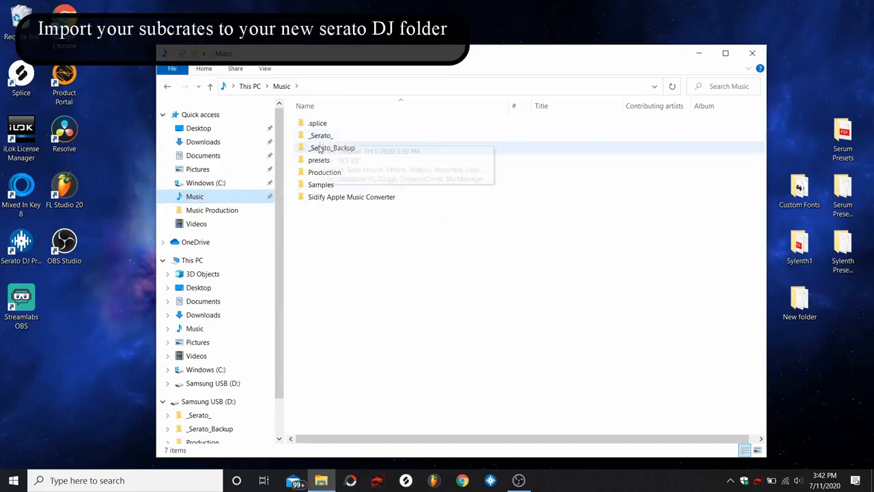
Go into Music > _Serato_ > Subcrates, then bring up the USB drive's actions
left_click(351, 196)
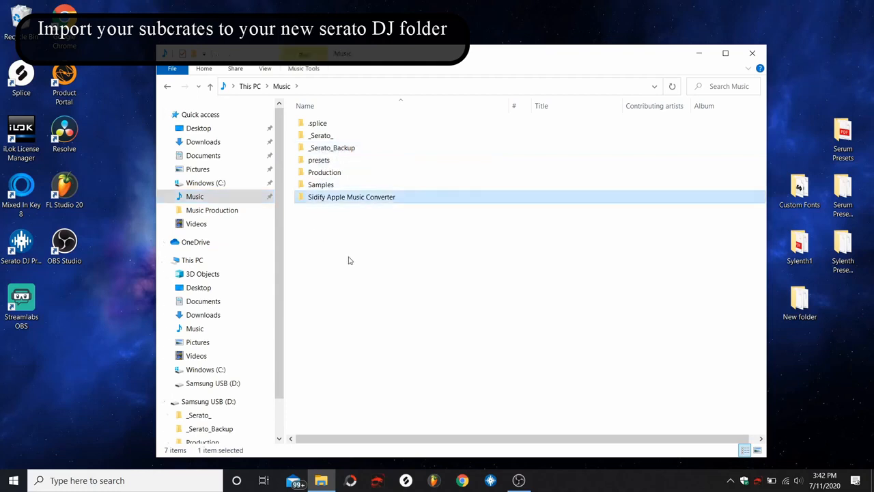
mouse_move(353, 260)
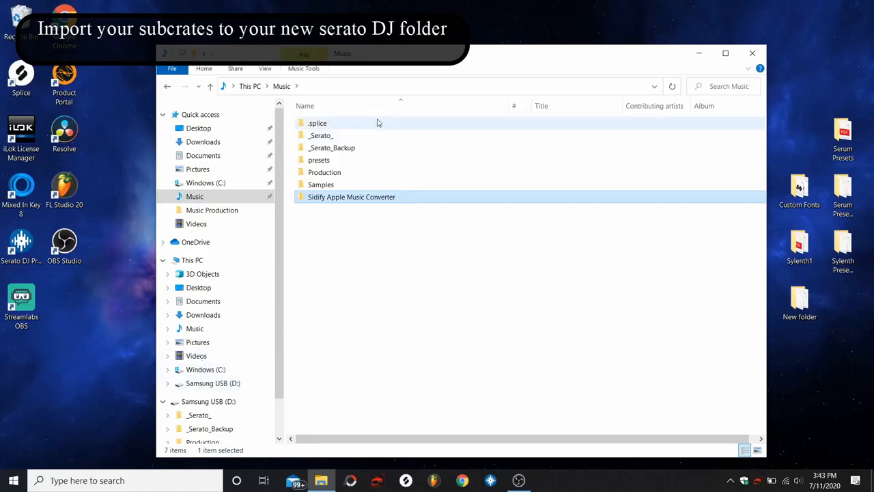
left_click(321, 135)
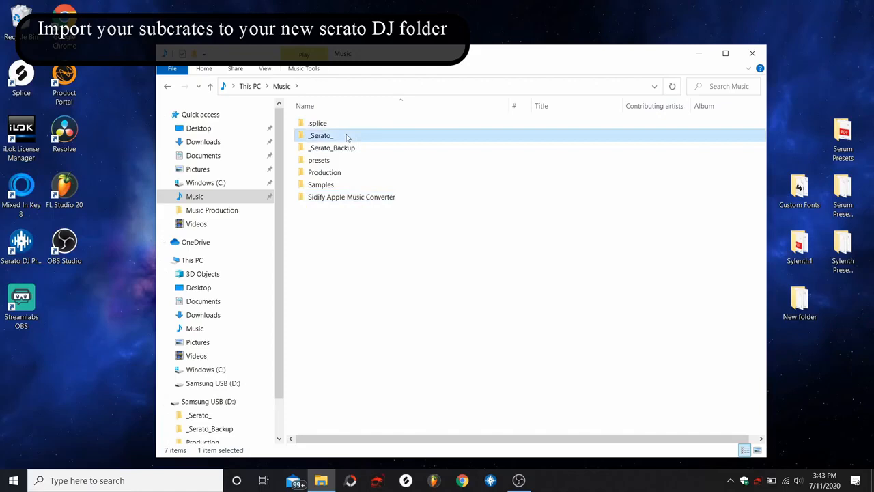
double_click(321, 135)
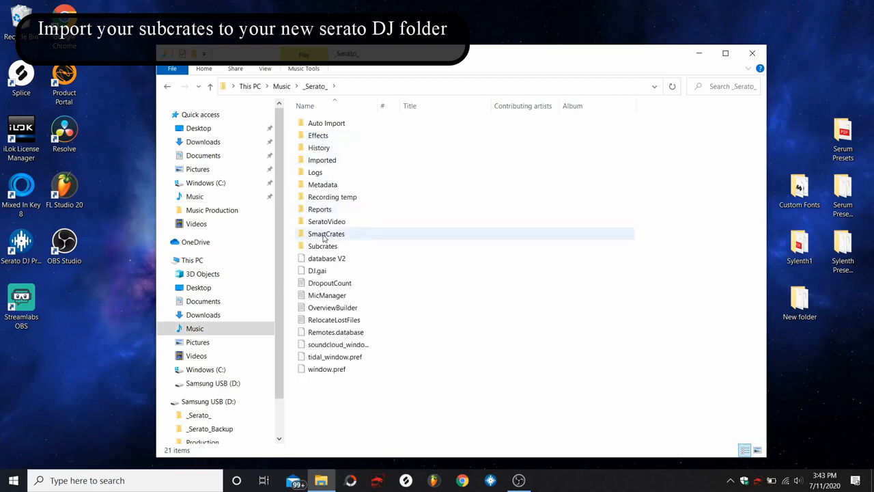
double_click(323, 246)
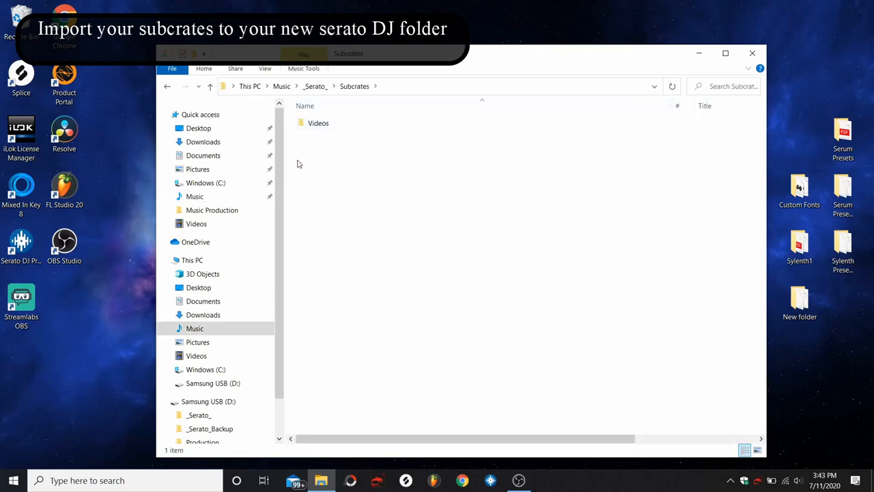
mouse_move(222, 274)
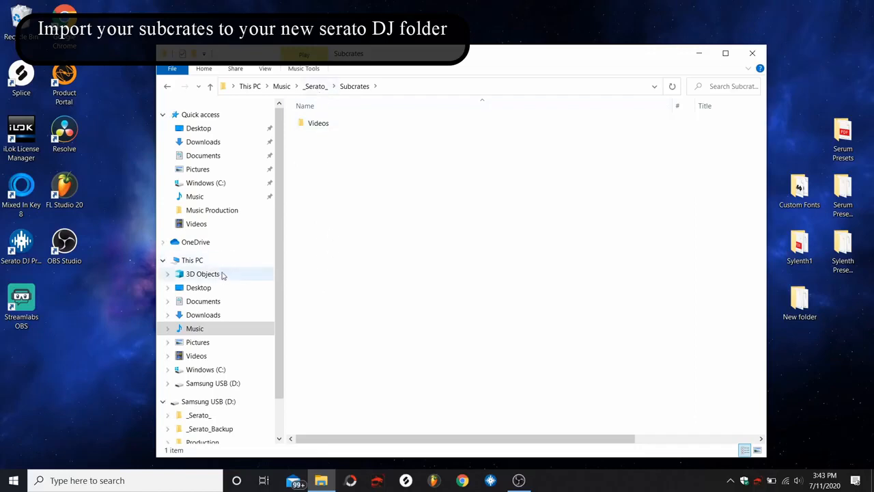
right_click(213, 383)
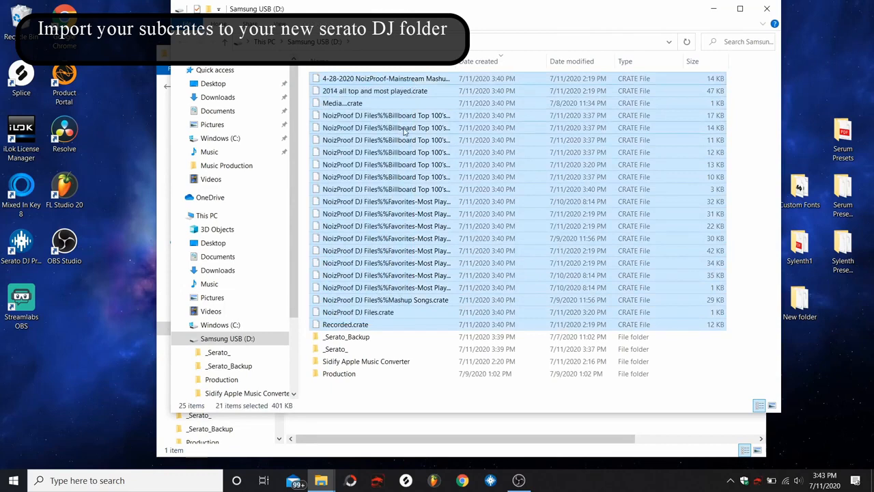
Copy the 21 selected .crate files from the USB and paste them into Subcrates
right_click(403, 127)
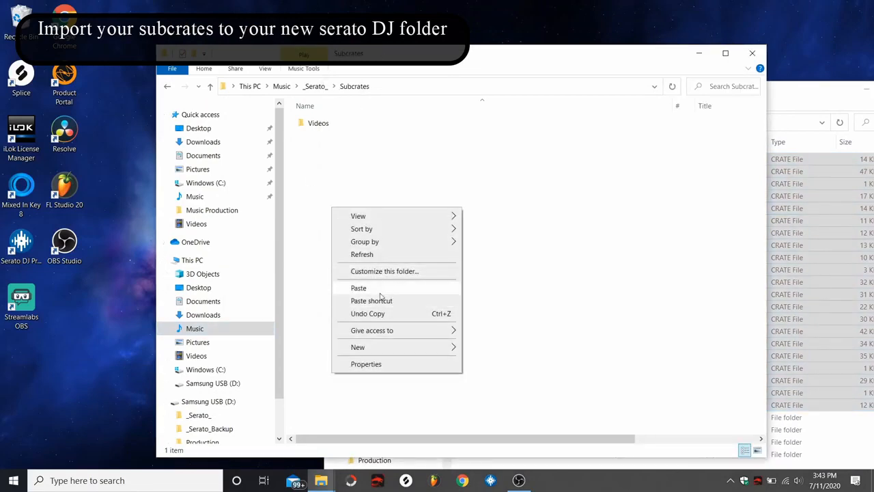
left_click(358, 287)
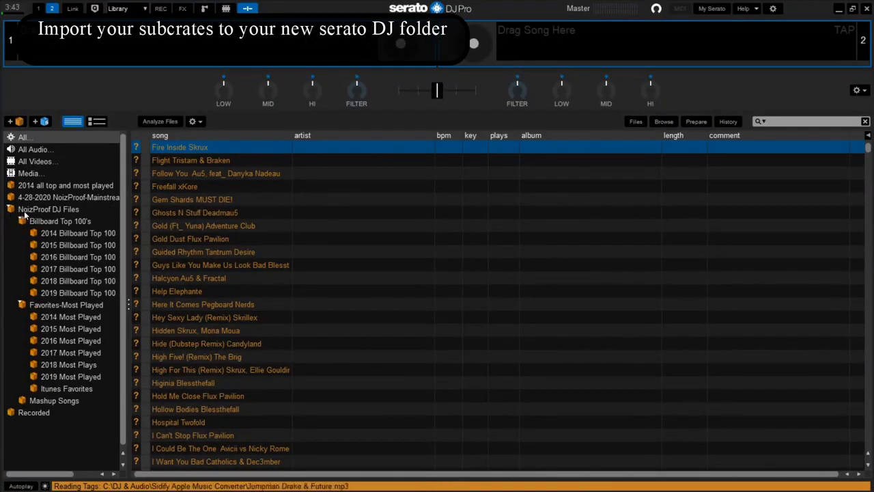
View the restored NoizProof DJ Files crate, the full library, and 2014 Billboard Top 100's tracks
left_click(48, 209)
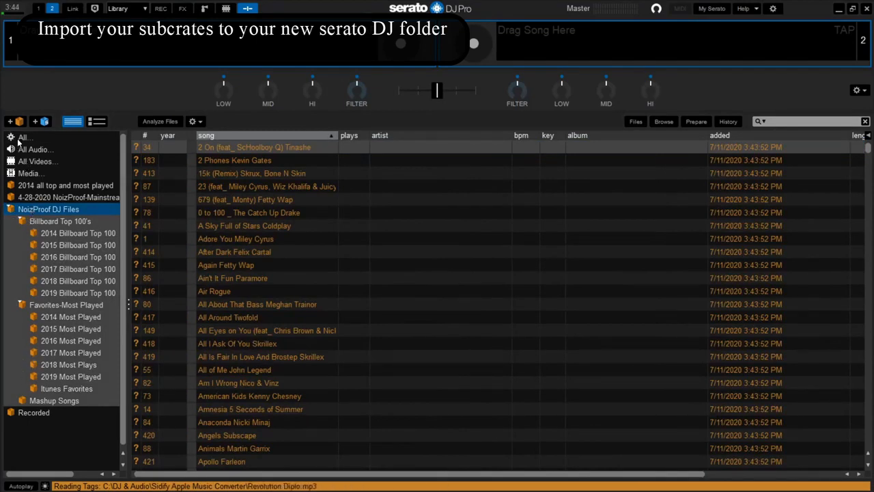
left_click(24, 137)
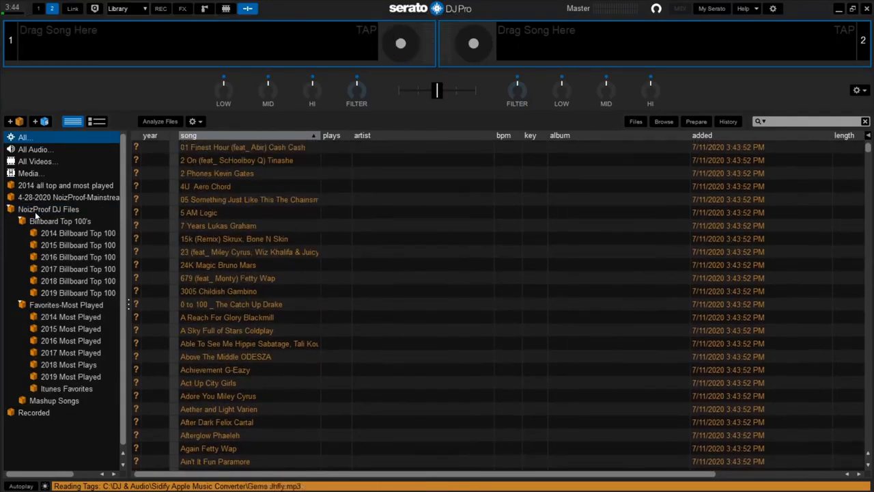
left_click(78, 233)
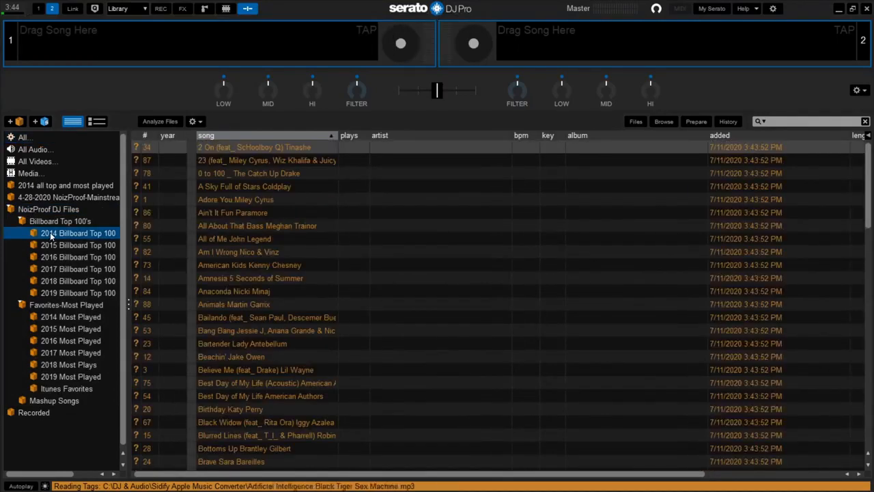
left_click(257, 225)
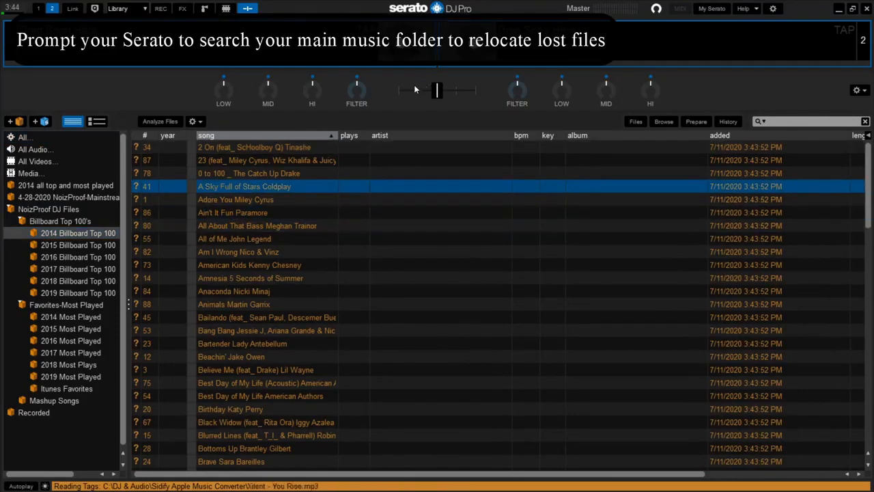
Relocate the lost files by searching the Sidify Apple Music Converter folder
left_click(635, 121)
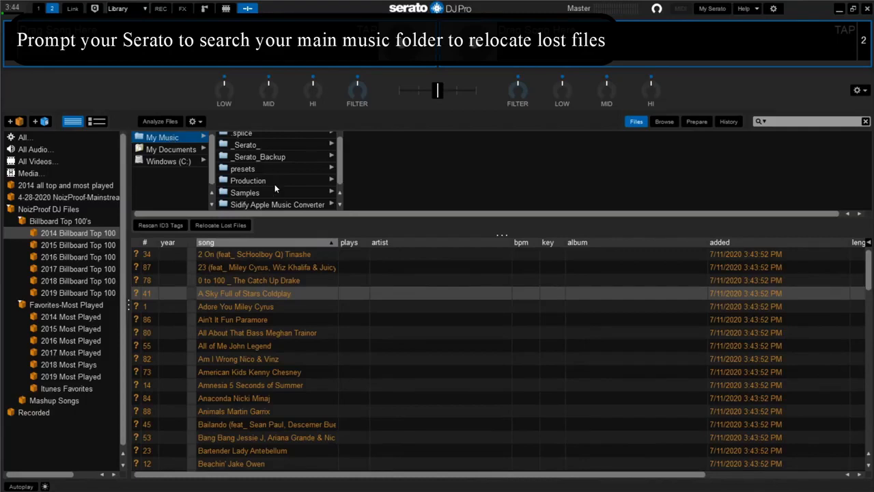
left_click(277, 205)
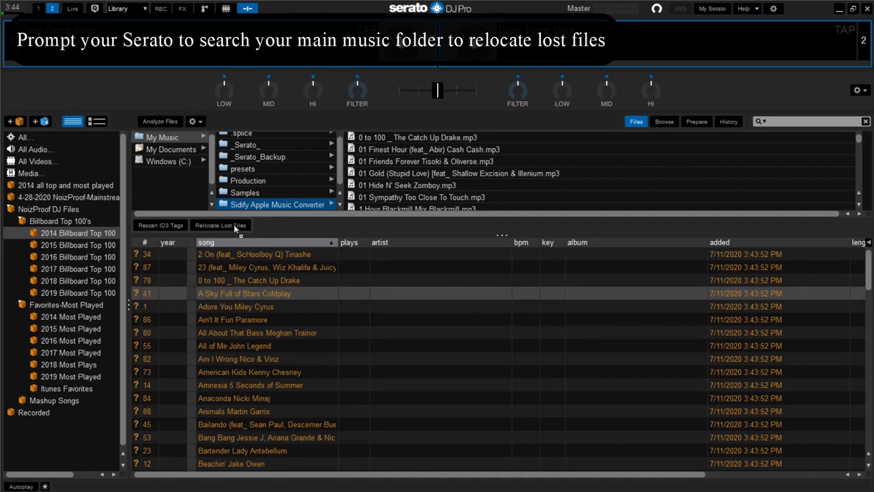
left_click(220, 224)
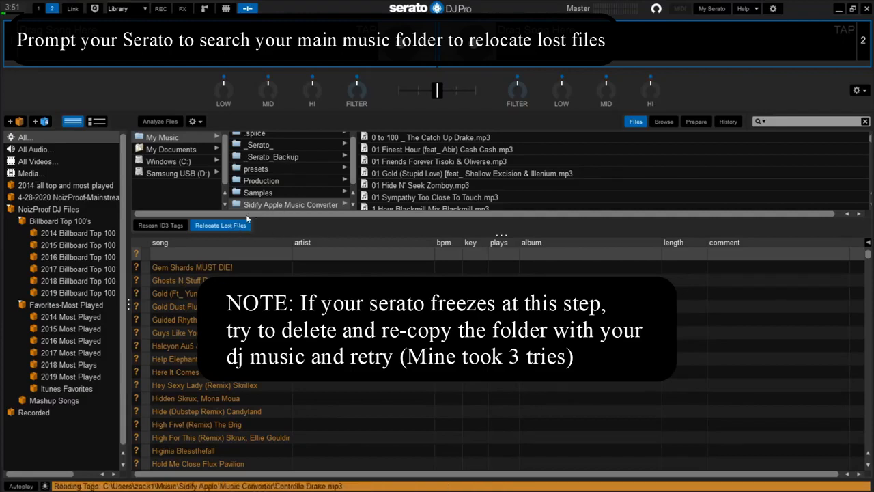
Check a relocated track in the crate and show the entire All library
left_click(78, 233)
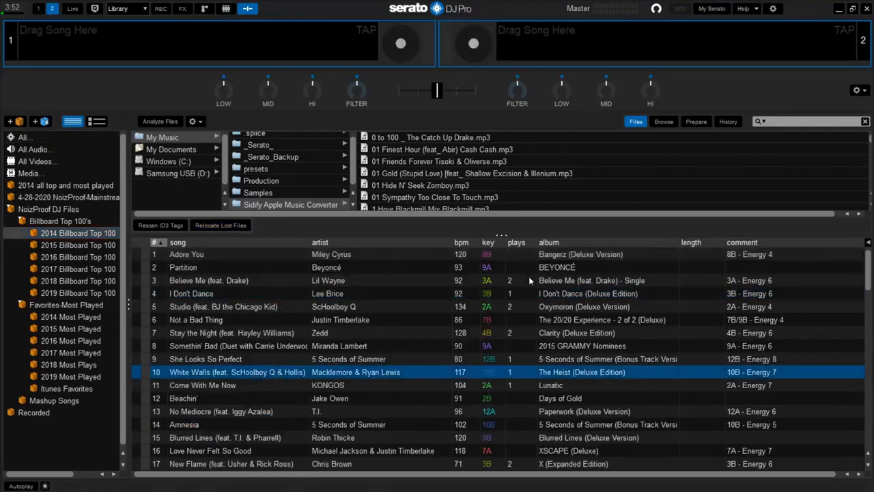
left_click(24, 138)
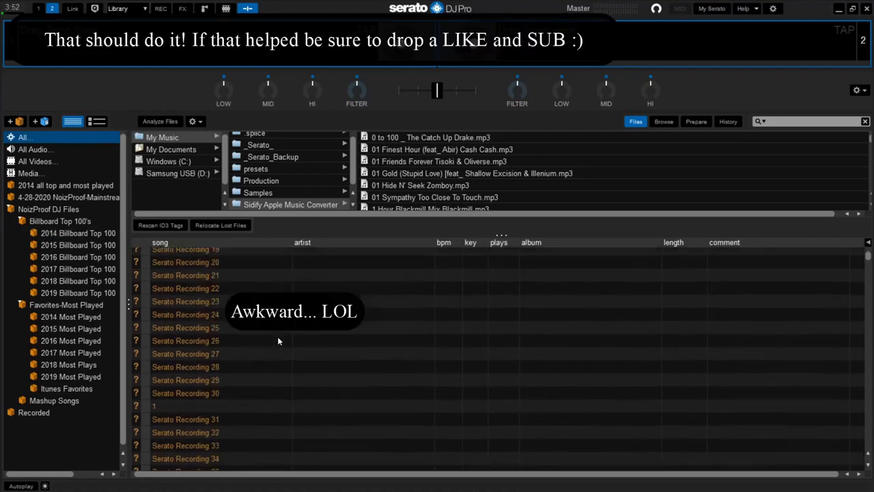
Scroll the All library sorted by song title to confirm the tracks are recovered
scroll("down", 3)
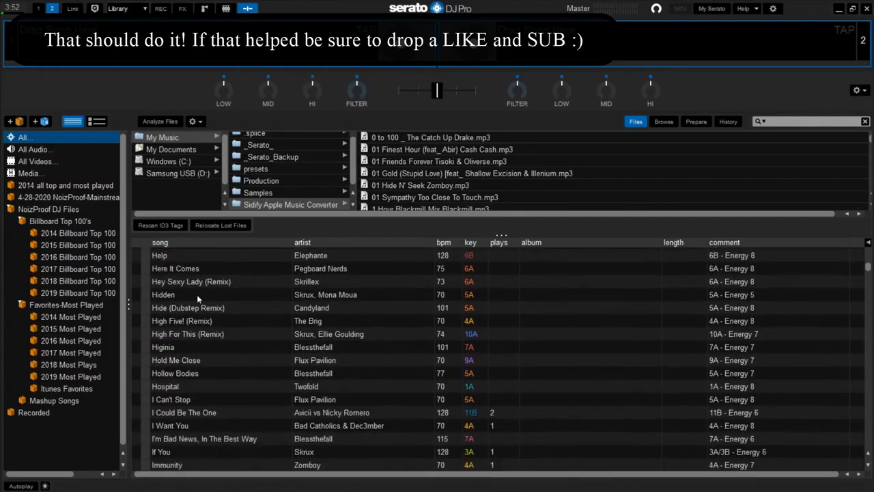
left_click(160, 242)
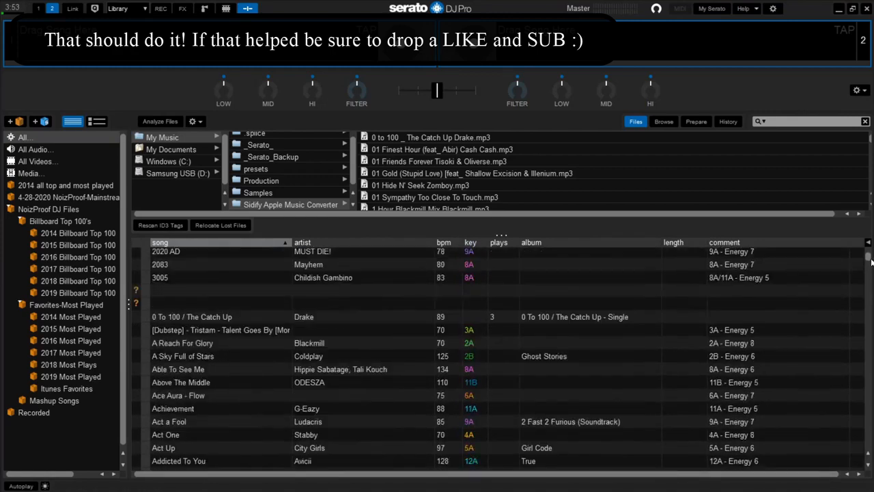
scroll("down", 3)
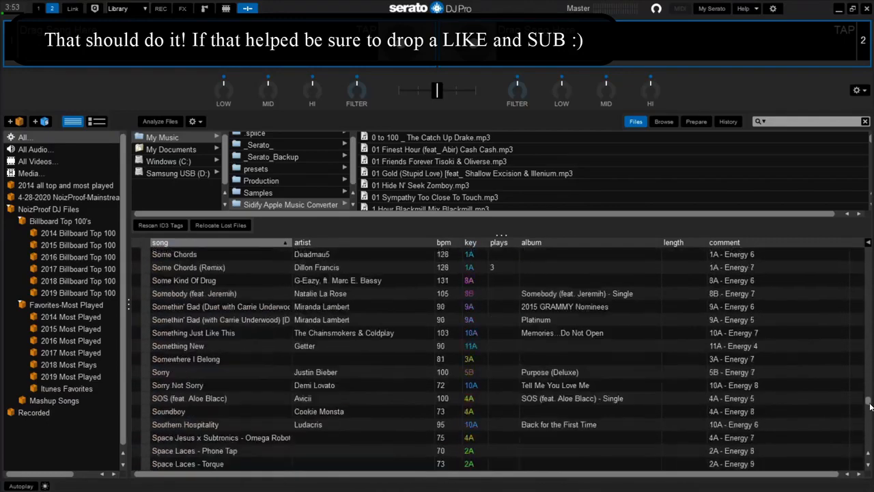
scroll("down", 3)
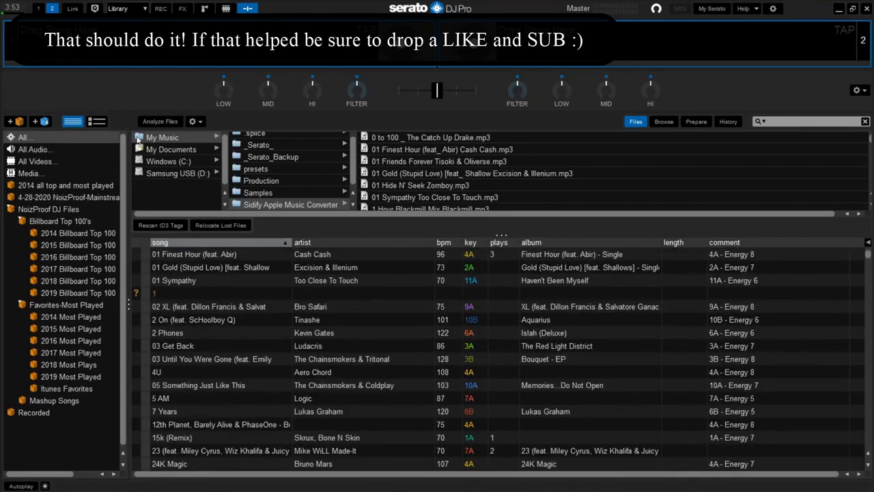
mouse_move(287, 209)
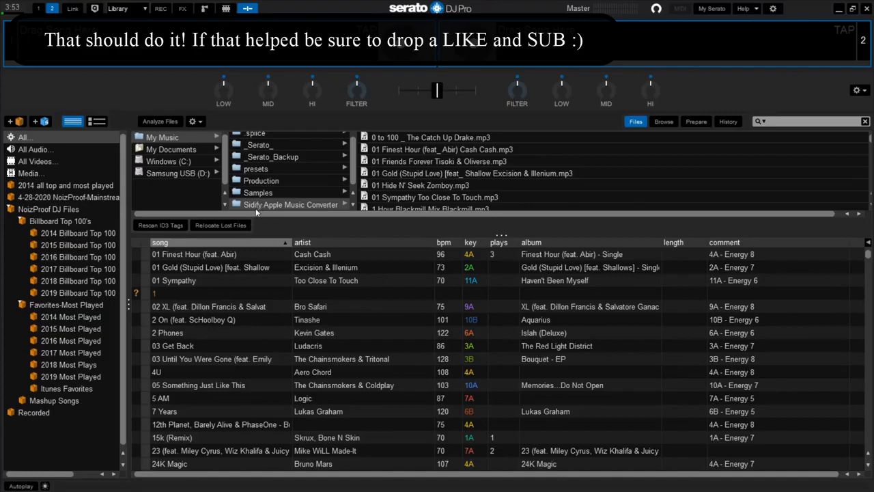
mouse_move(239, 230)
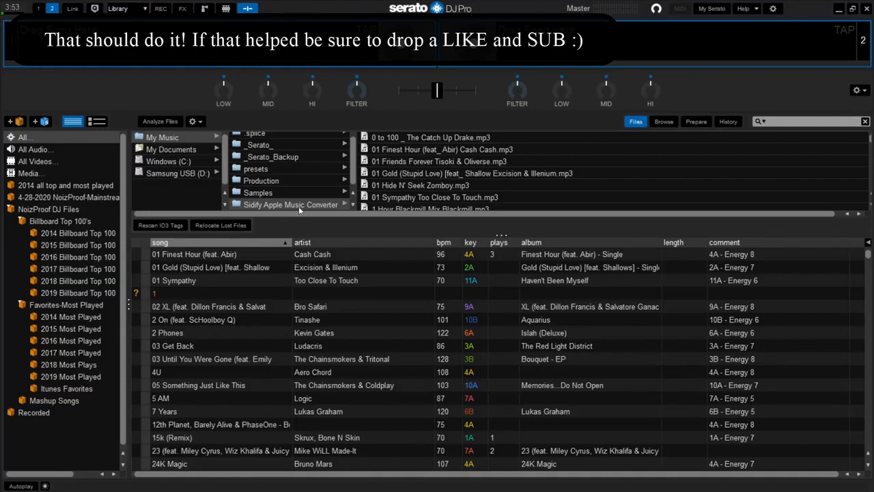
mouse_move(593, 194)
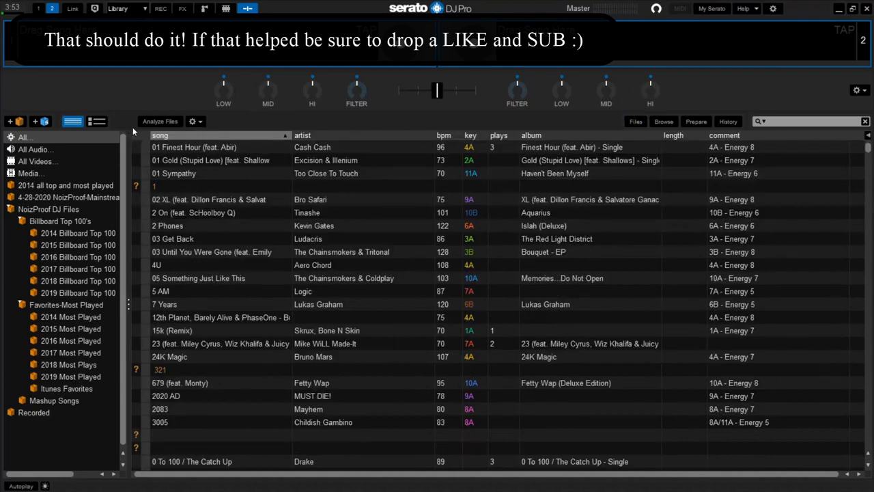
Close Serato DJ Pro, leaving only the Windows desktop on screen
left_click(840, 9)
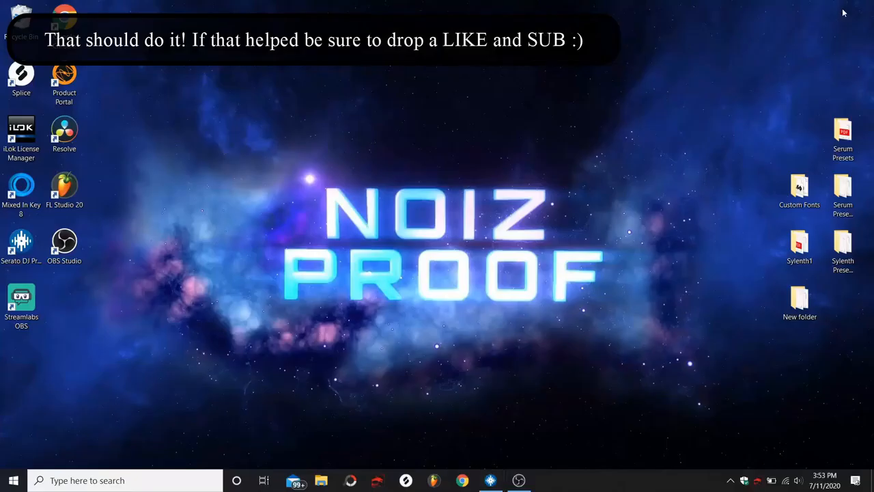
mouse_move(624, 100)
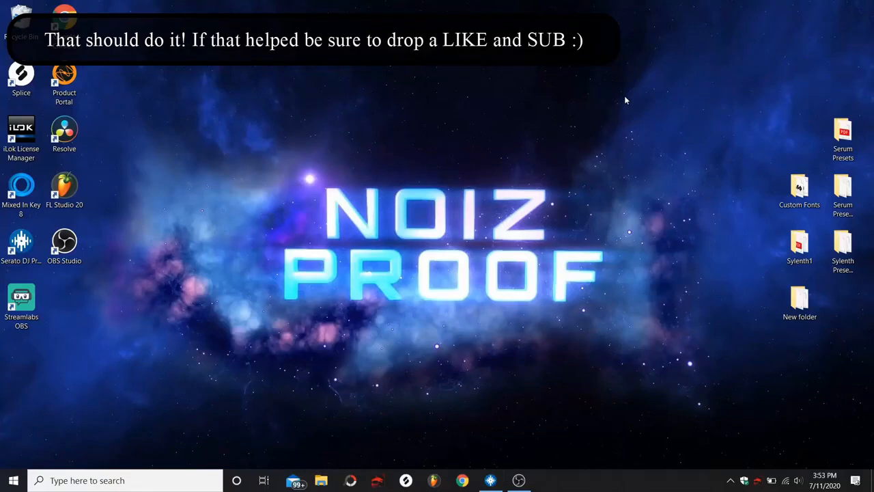